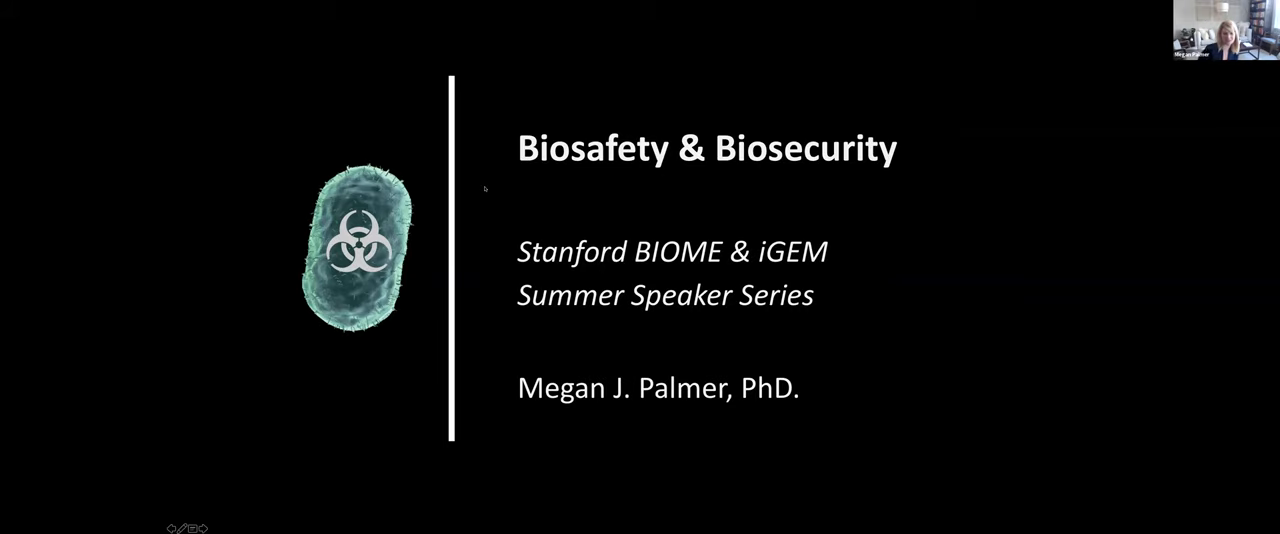
key(right)
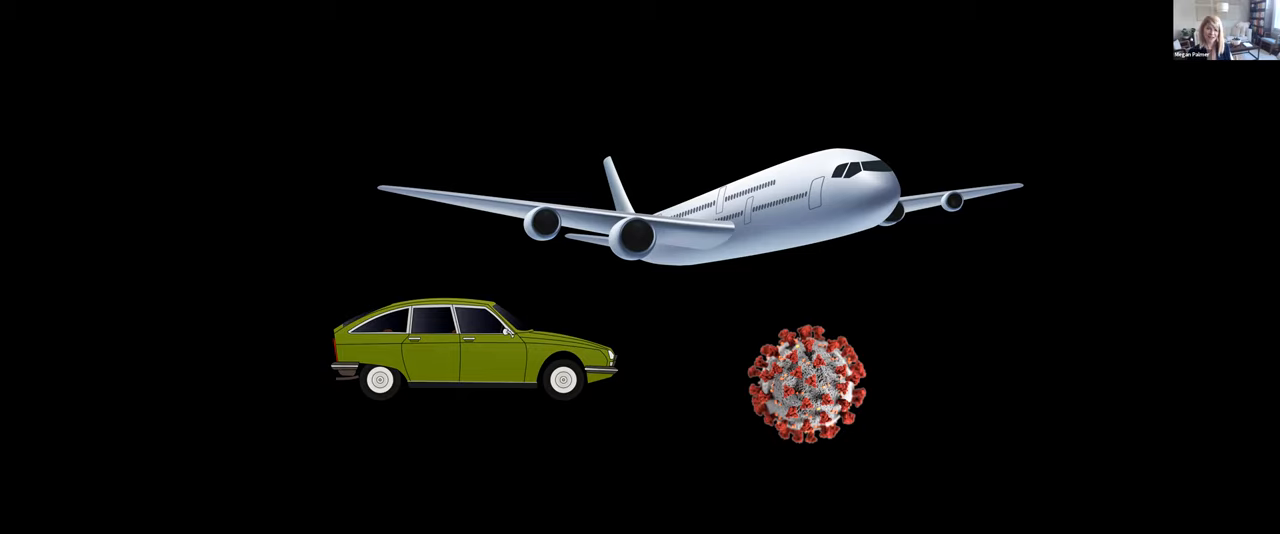
key(right)
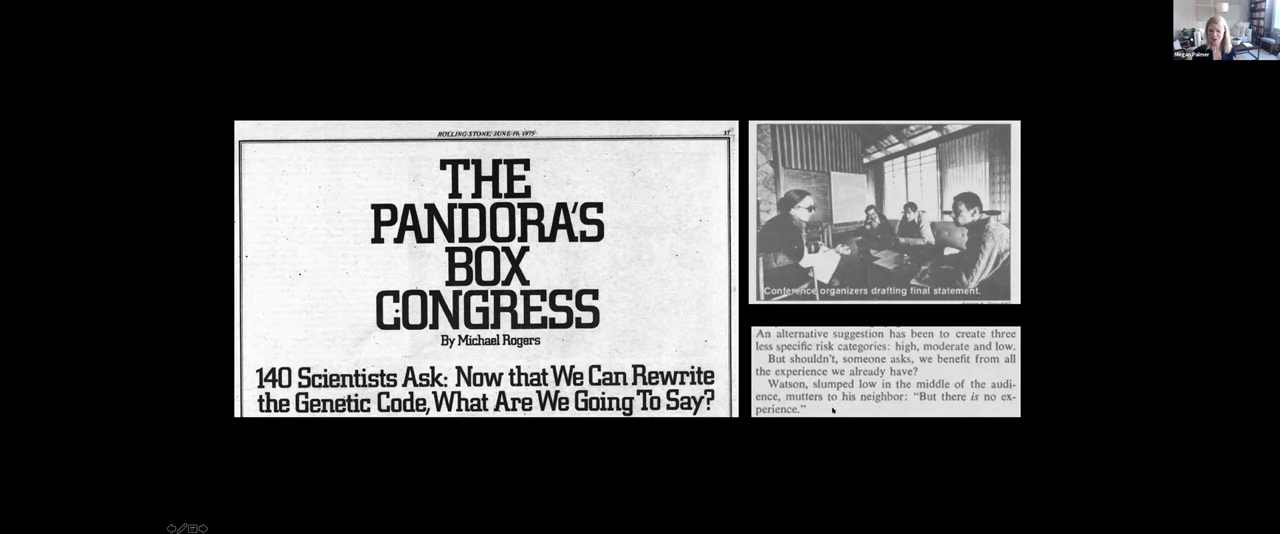
mouse_move(830, 410)
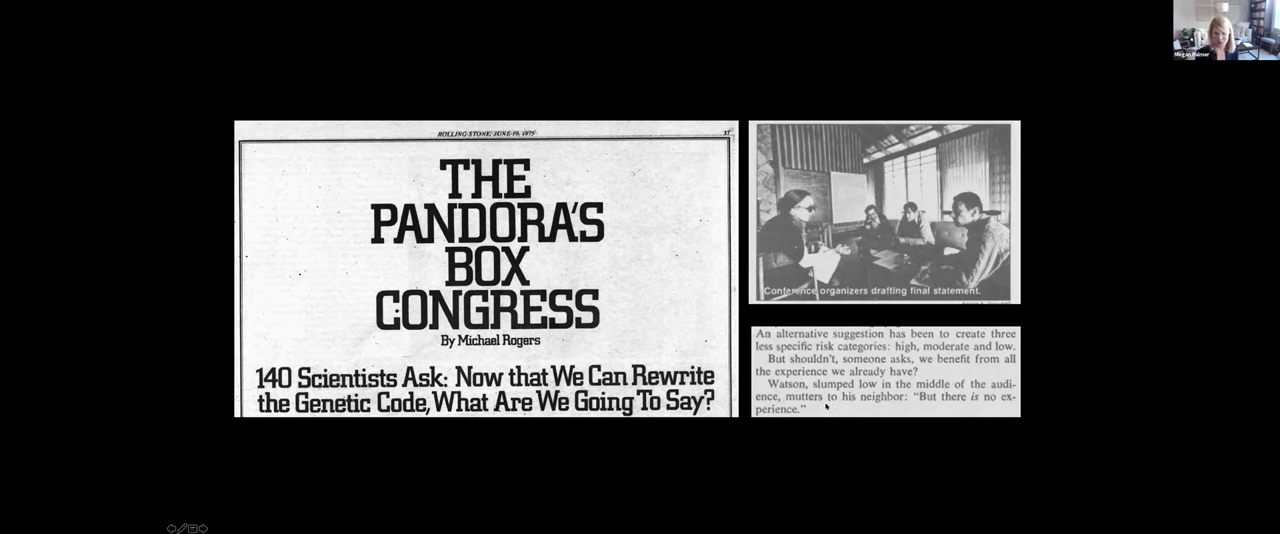